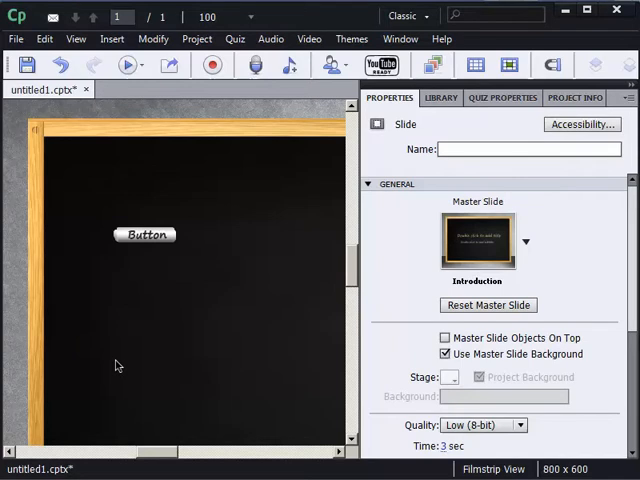
Select the slide's button to show its name and On Success action, Go to the next slide.
click(146, 236)
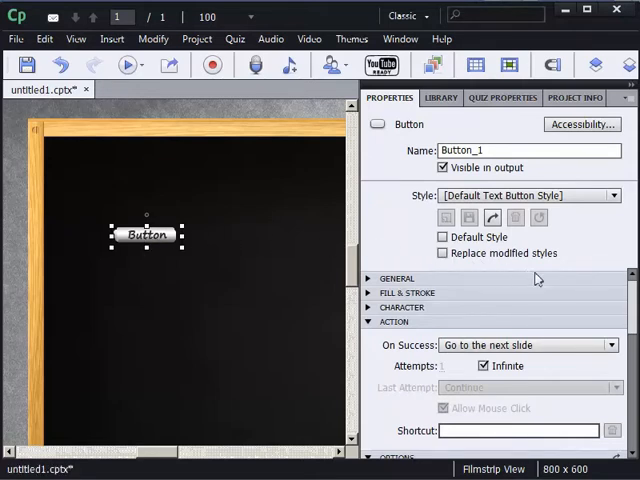
click(612, 344)
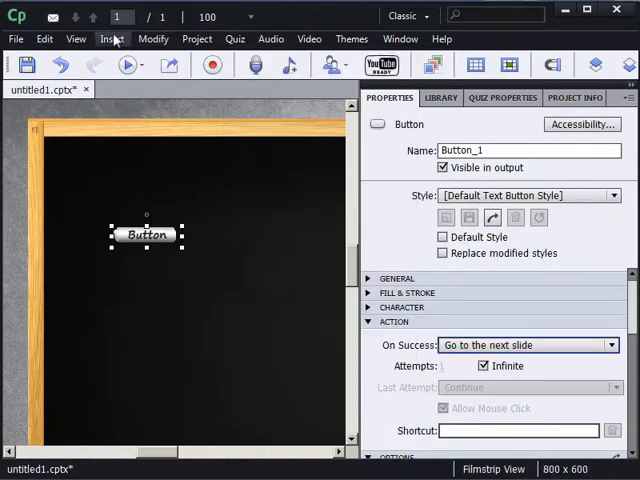
Insert a triangle smart shape below the button and check Use as Button.
click(112, 38)
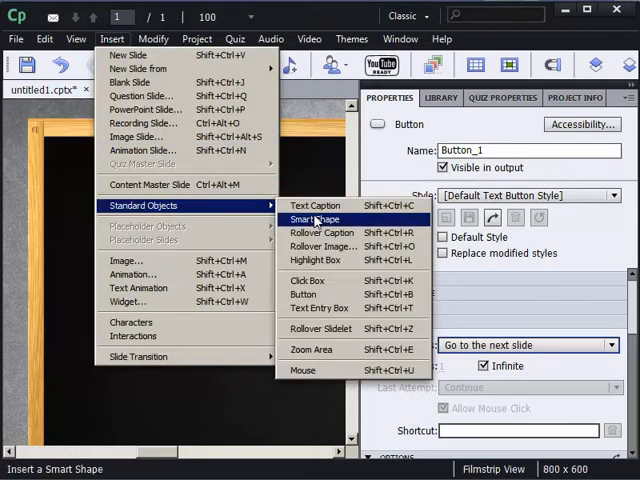
click(316, 218)
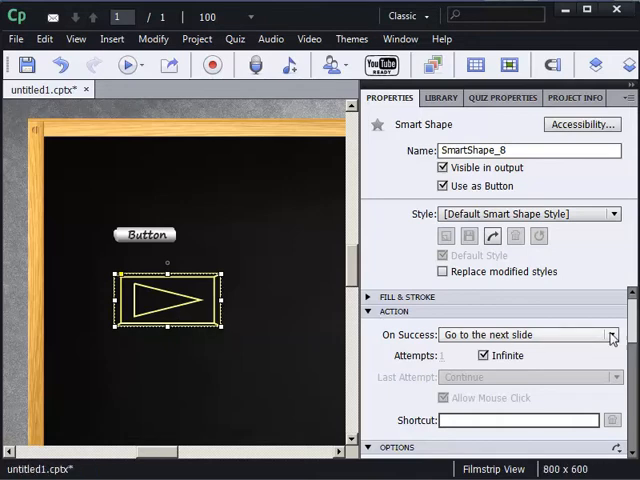
click(612, 336)
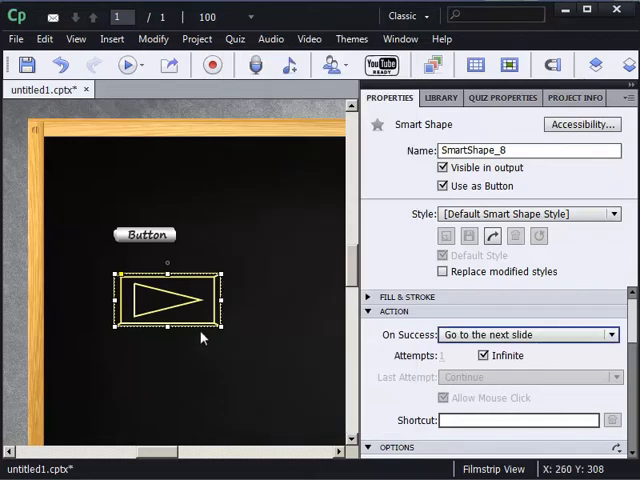
right_click(168, 300)
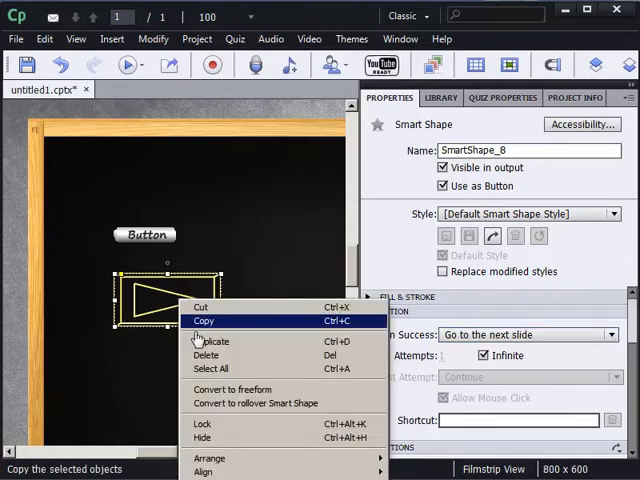
Copy the triangle to replace it with a notched arrow labelled 'Cool' acting as a button.
click(206, 356)
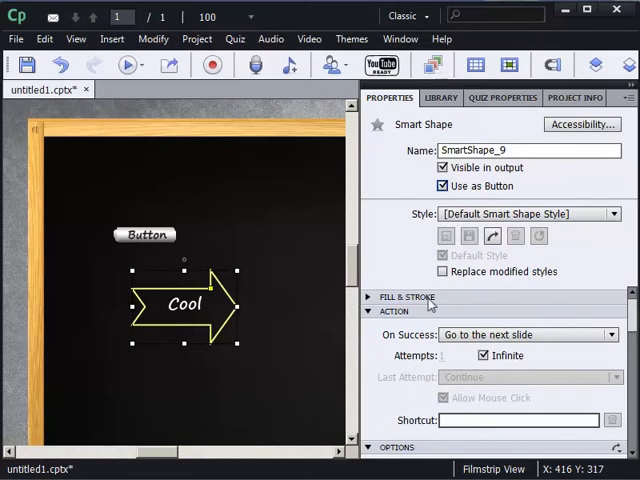
mouse_move(228, 320)
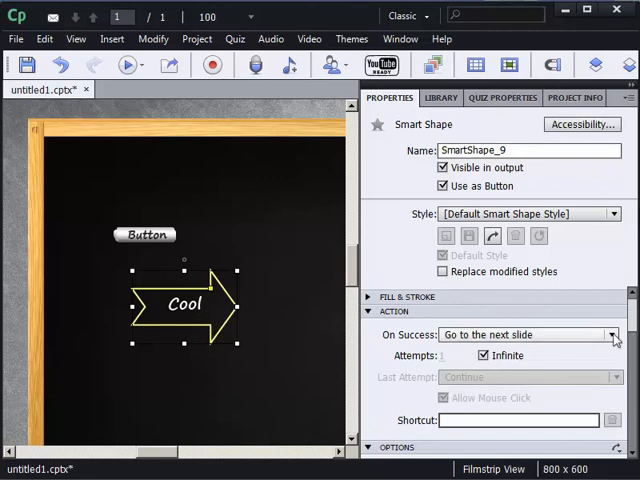
Expand the On Success action list for the 'Cool' arrow button.
click(612, 336)
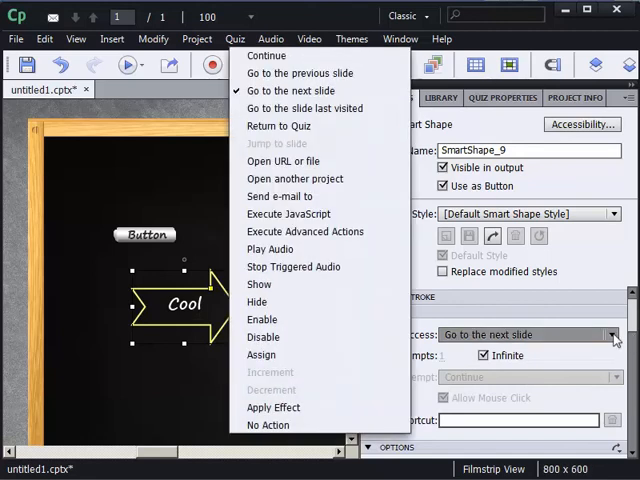